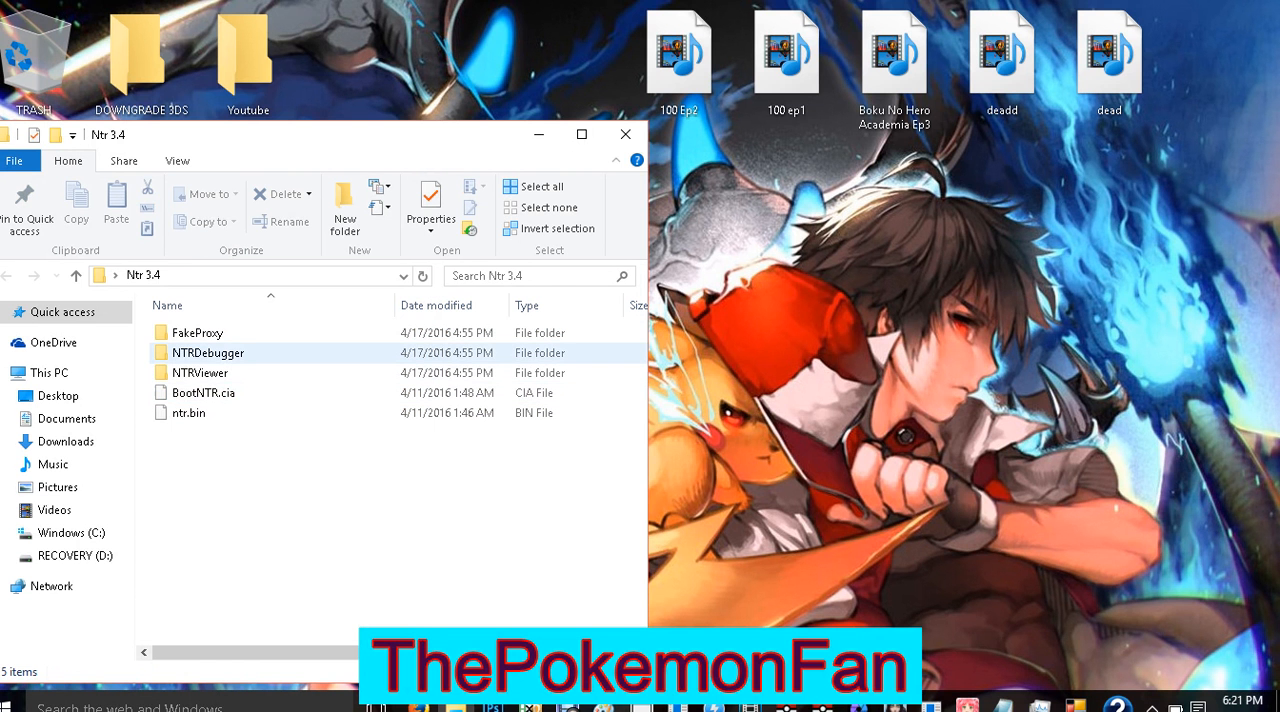
Launch ntrclient from the NTRDebugger folder so the NTR Debugger window opens
double_click(207, 352)
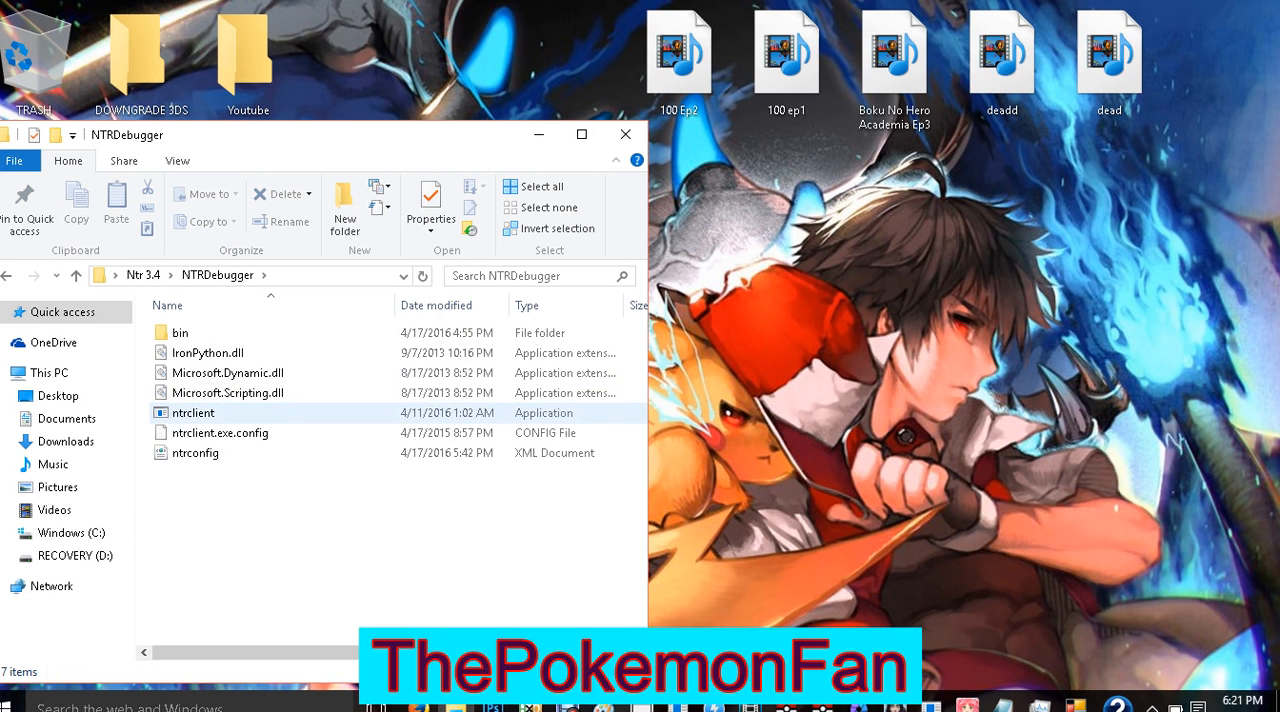
left_click(192, 413)
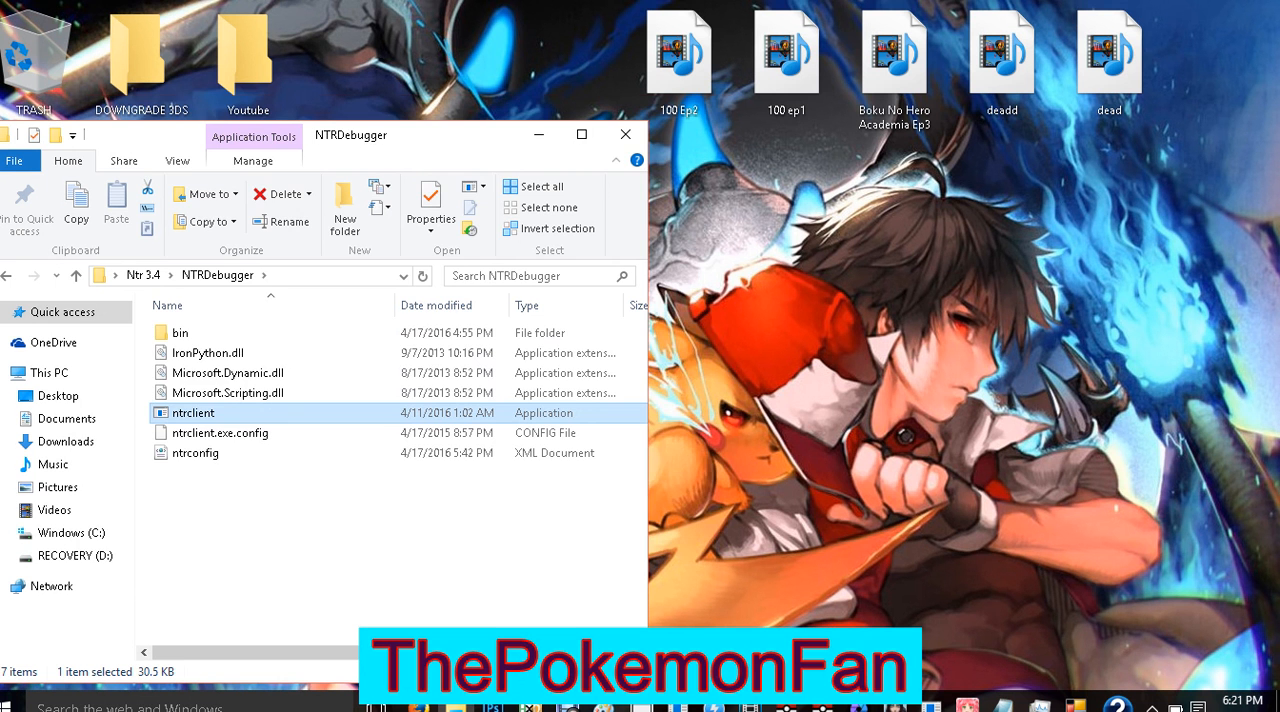
double_click(192, 413)
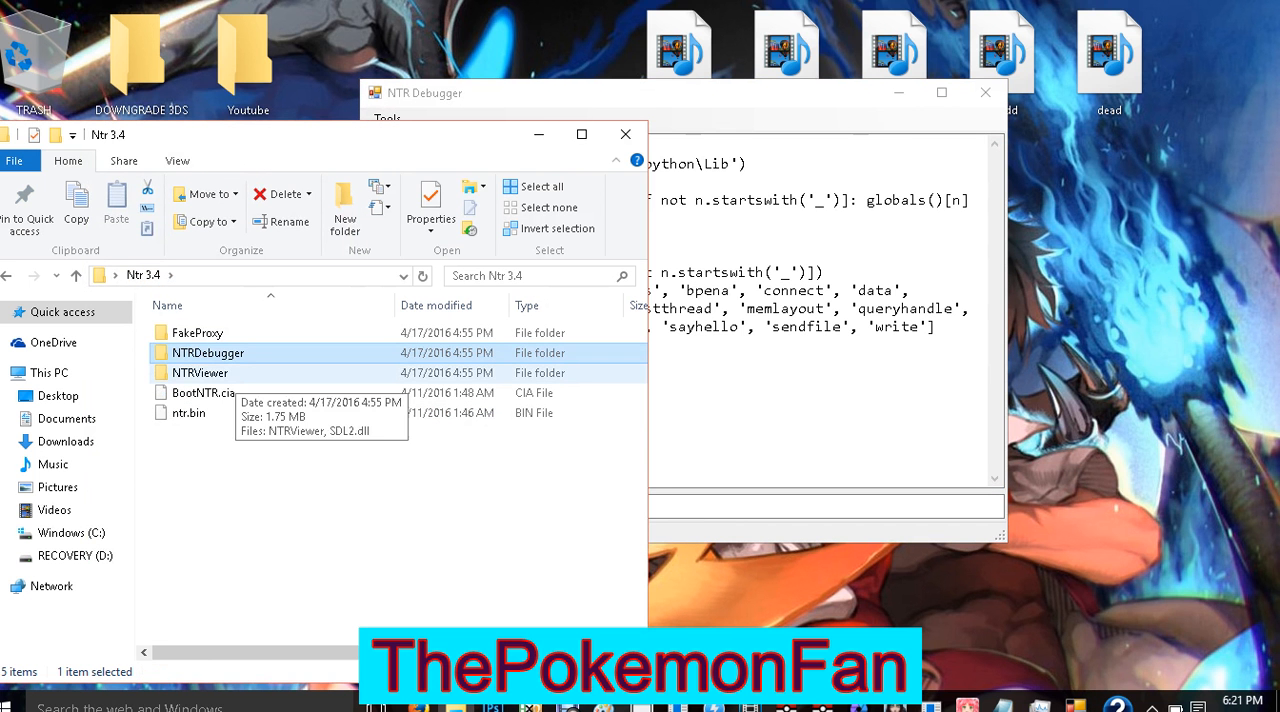
Launch the NTRViewer application from its folder so its empty viewer window opens
double_click(207, 353)
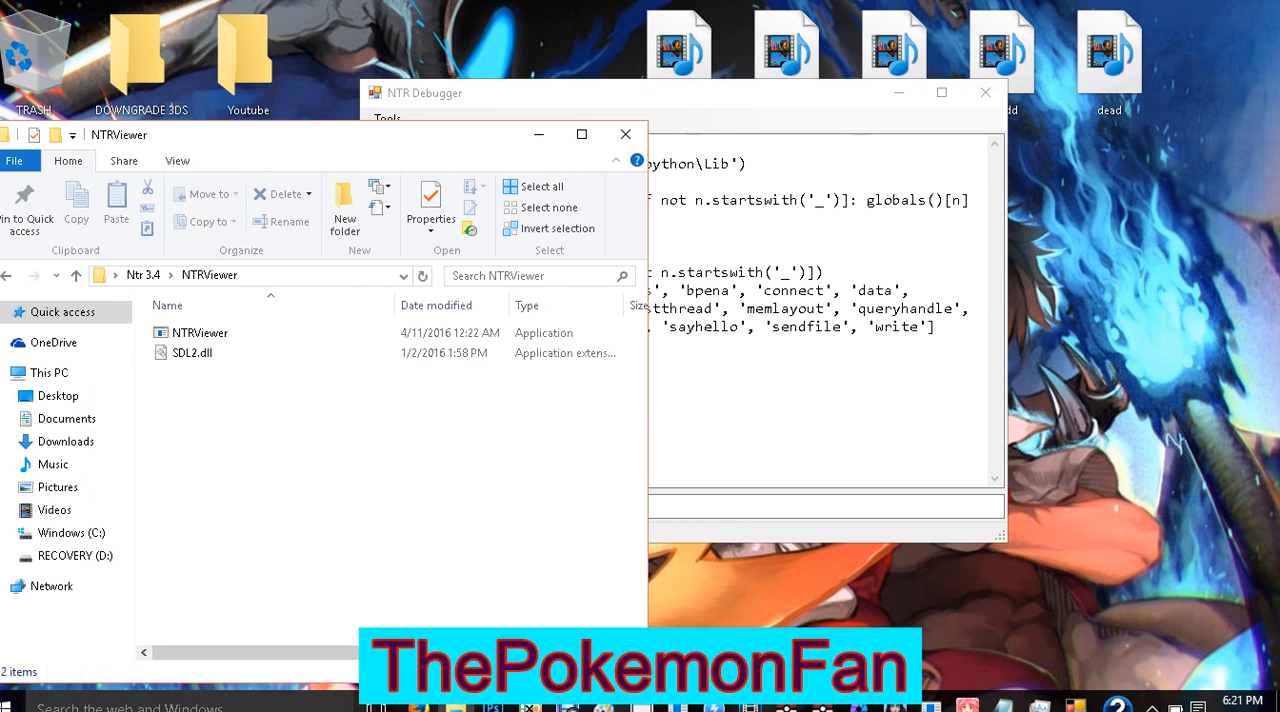
double_click(201, 332)
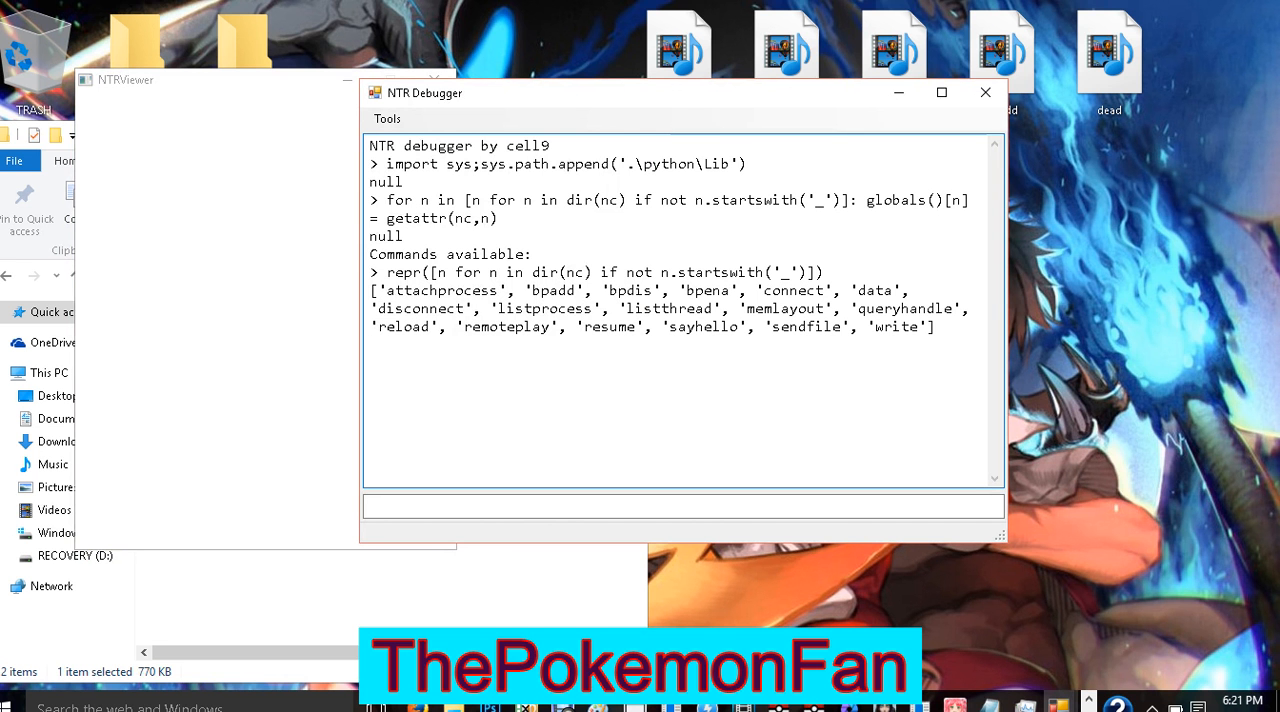
Run connect ('192.168.0.102',8000) so the debugger log reports Server connected
left_click(683, 505)
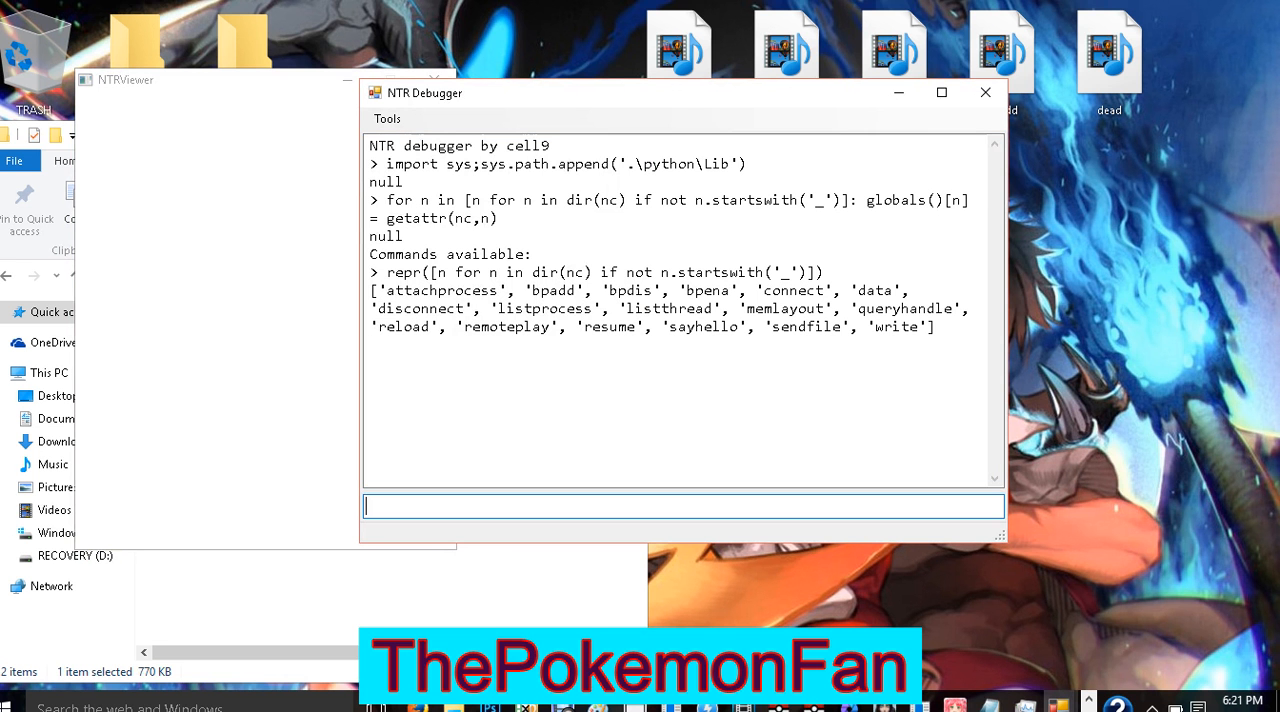
type("connect ('192.168.0.102',8000)")
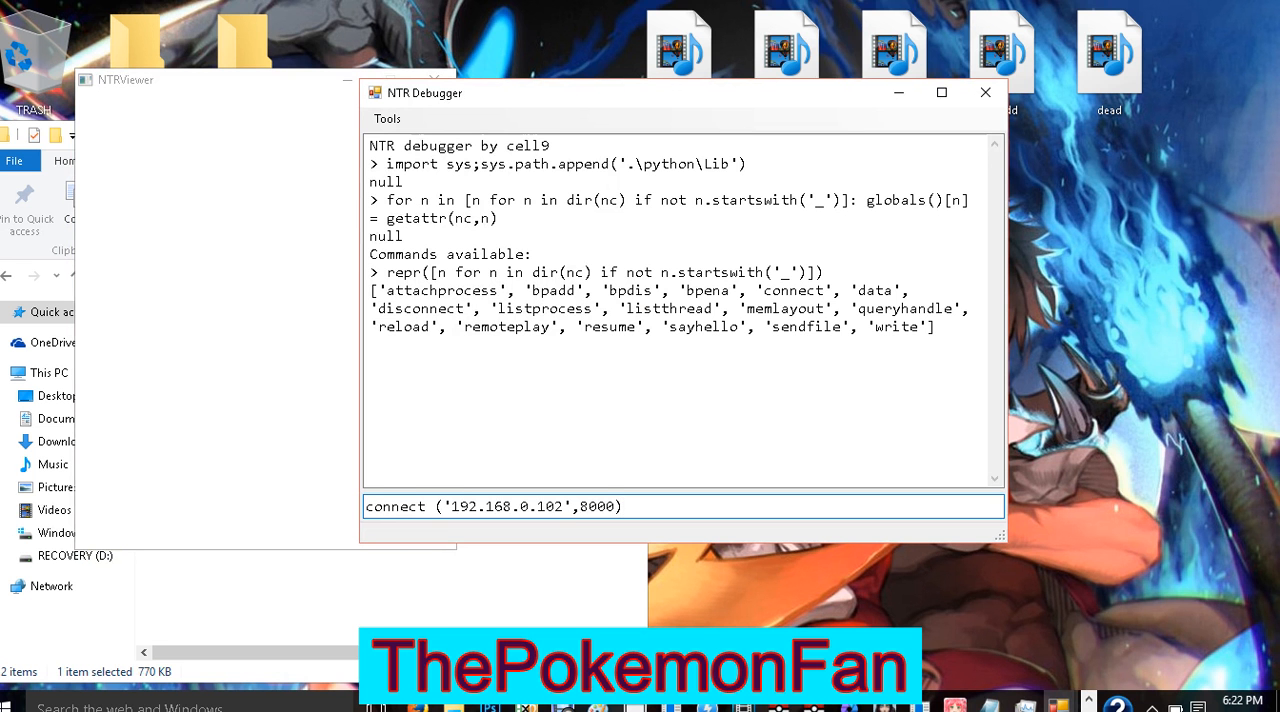
left_click(621, 506)
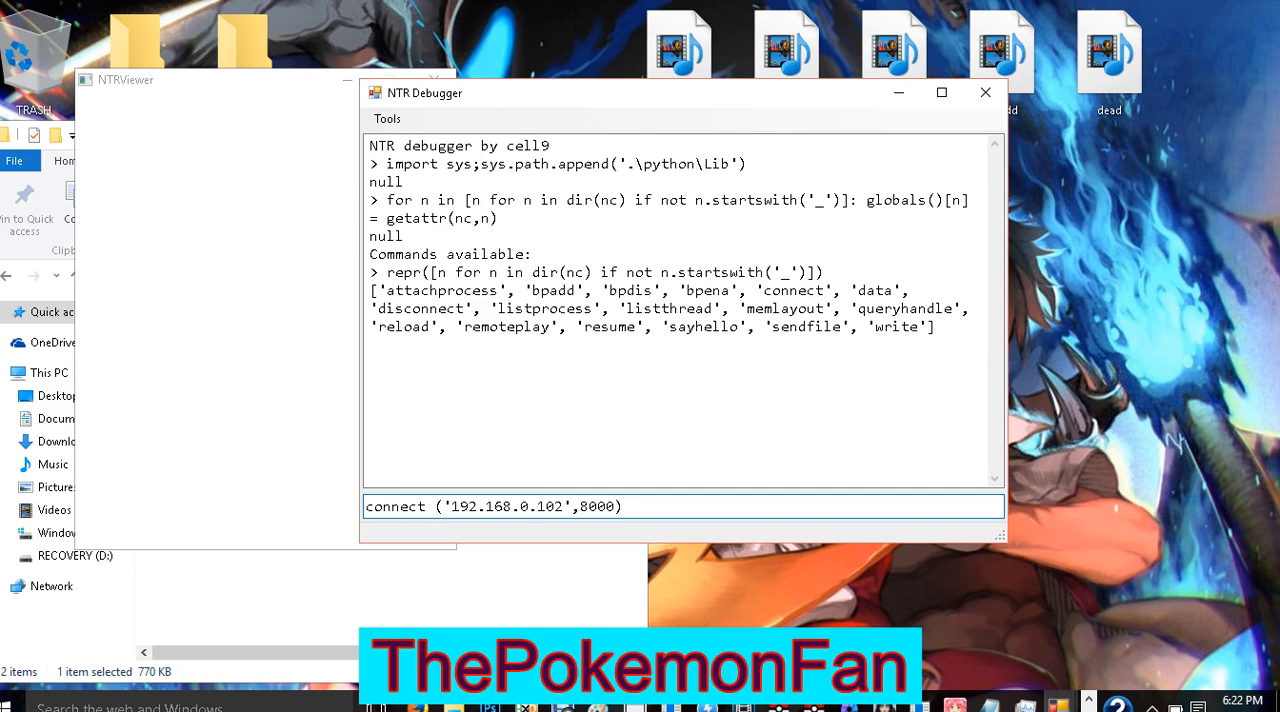
key("enter")
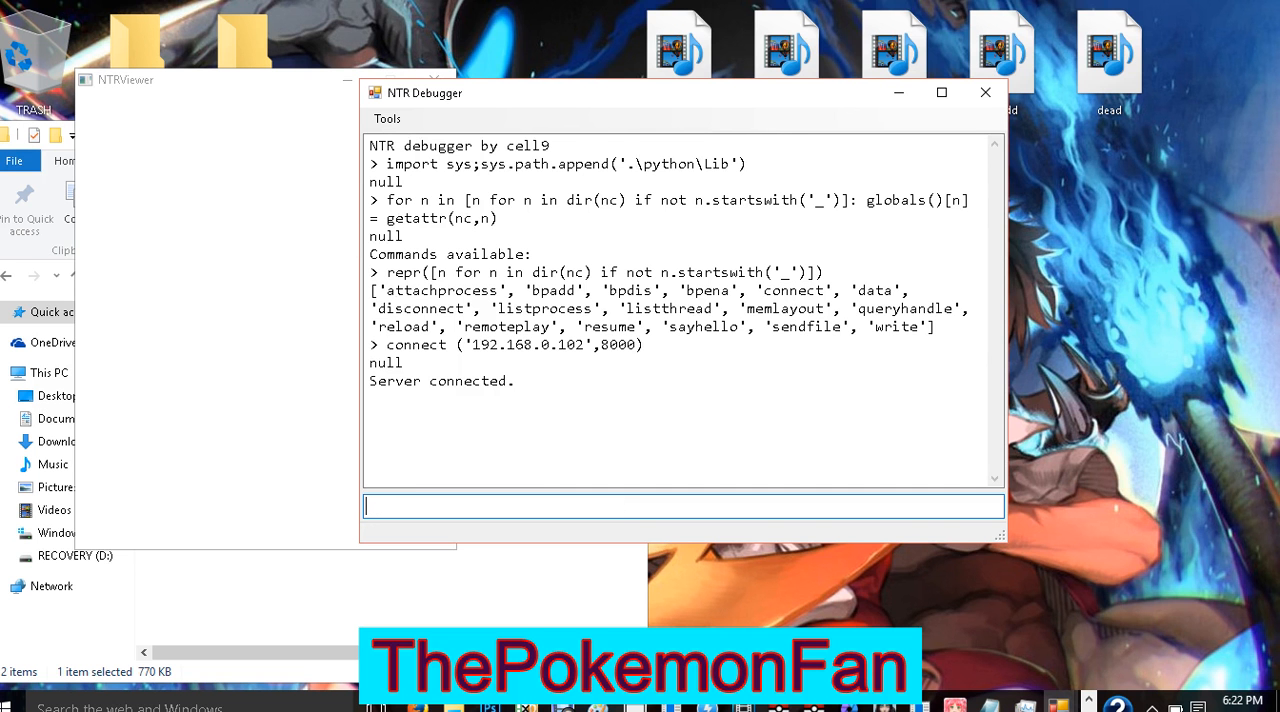
Enter the remoteplay() command to begin streaming the 3DS screen into NTRViewer
type("rem")
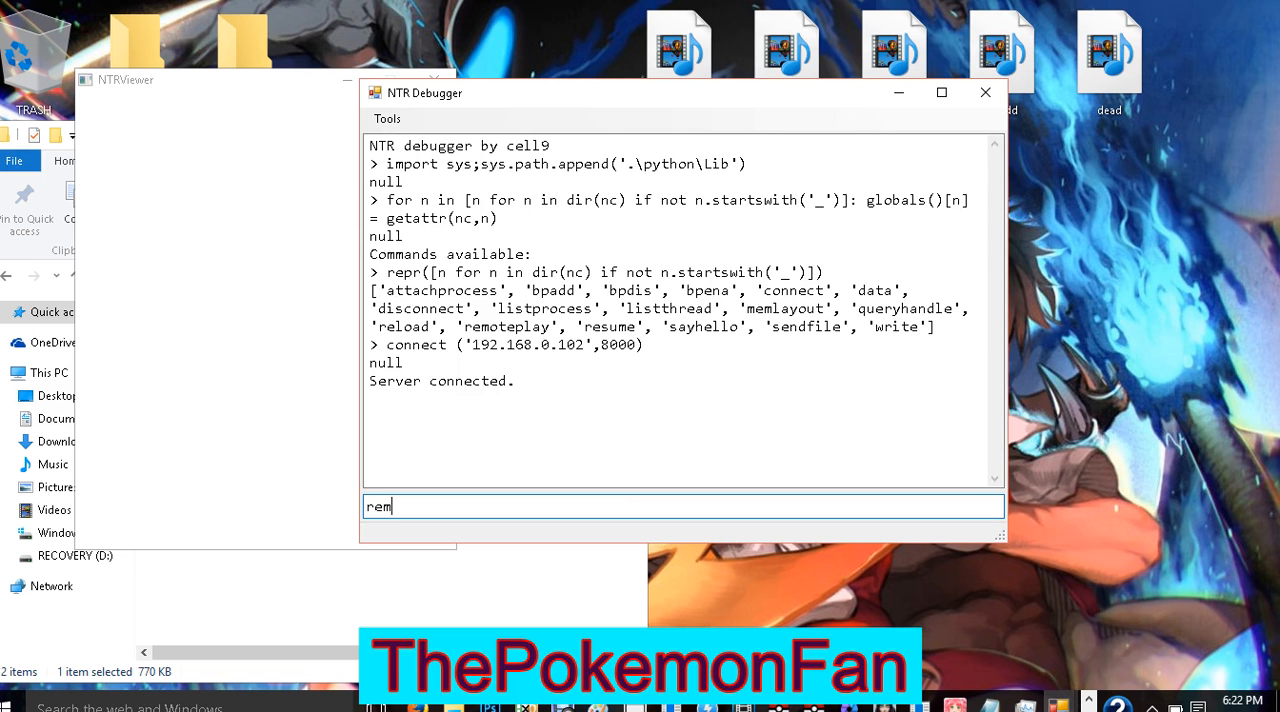
type("otepl")
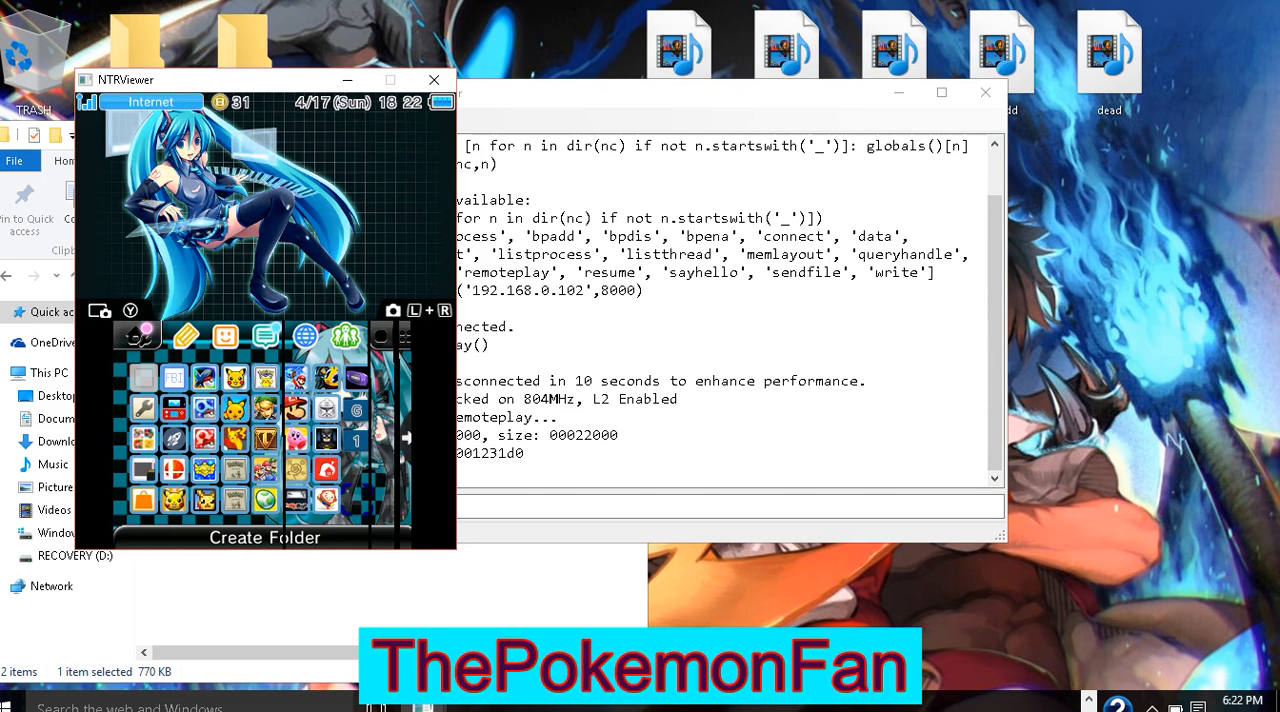
Move the NTRViewer window slightly right while the 3DS reaches the Pokémon title menu
left_click_drag(265, 79, 320, 66)
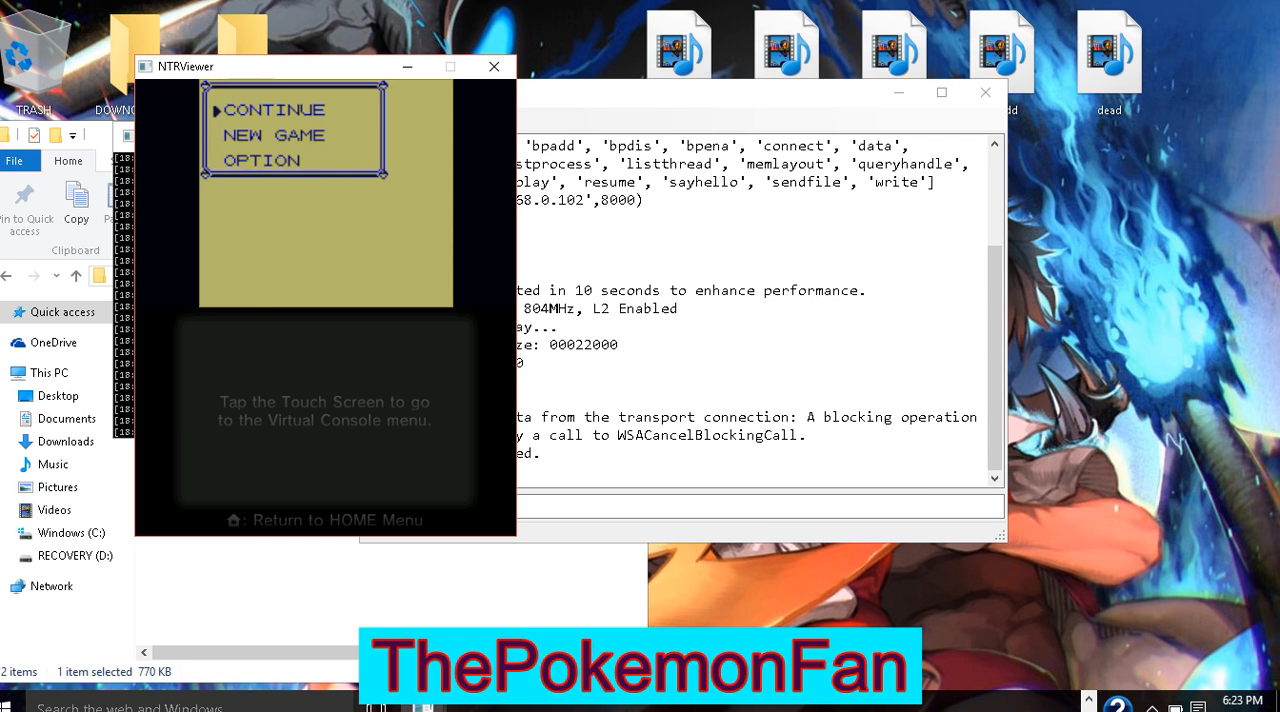
Continue the Pokémon game so the stream shows the player standing outside the Gym
left_click(274, 110)
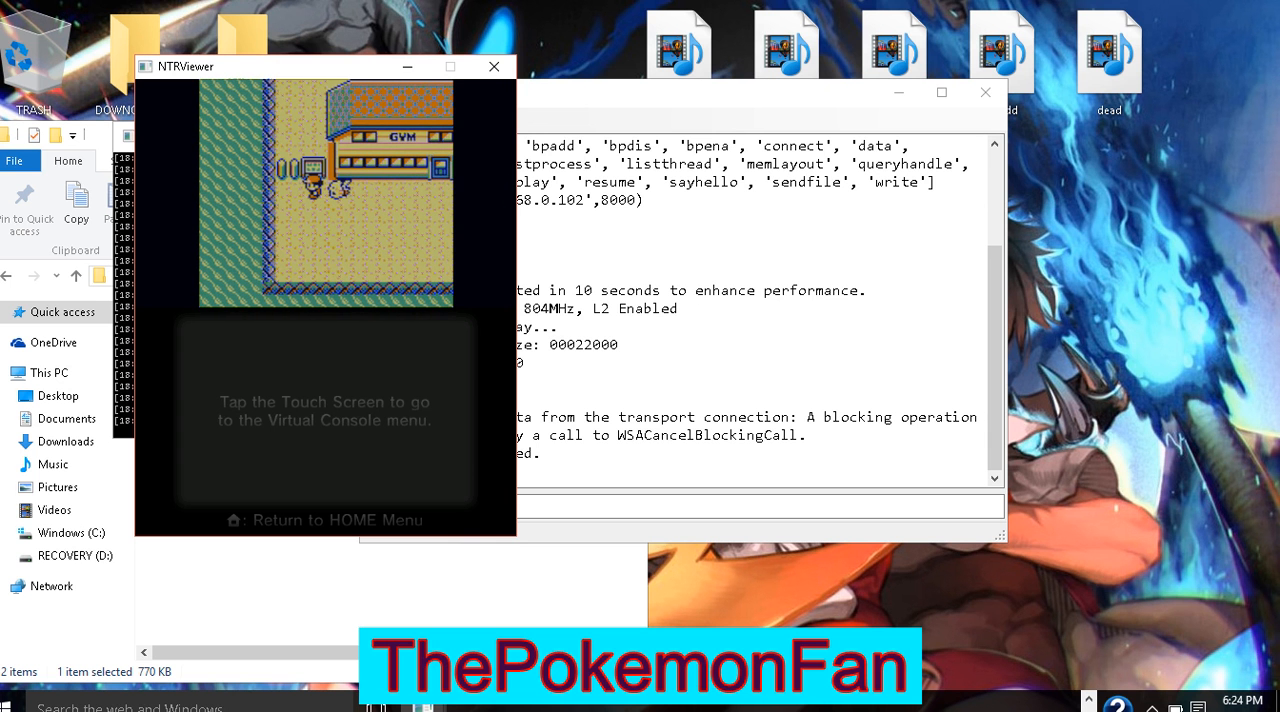
Close the suspended Pokémon game on the 3DS and confirm launching Kirby Triple Deluxe
left_click(324, 410)
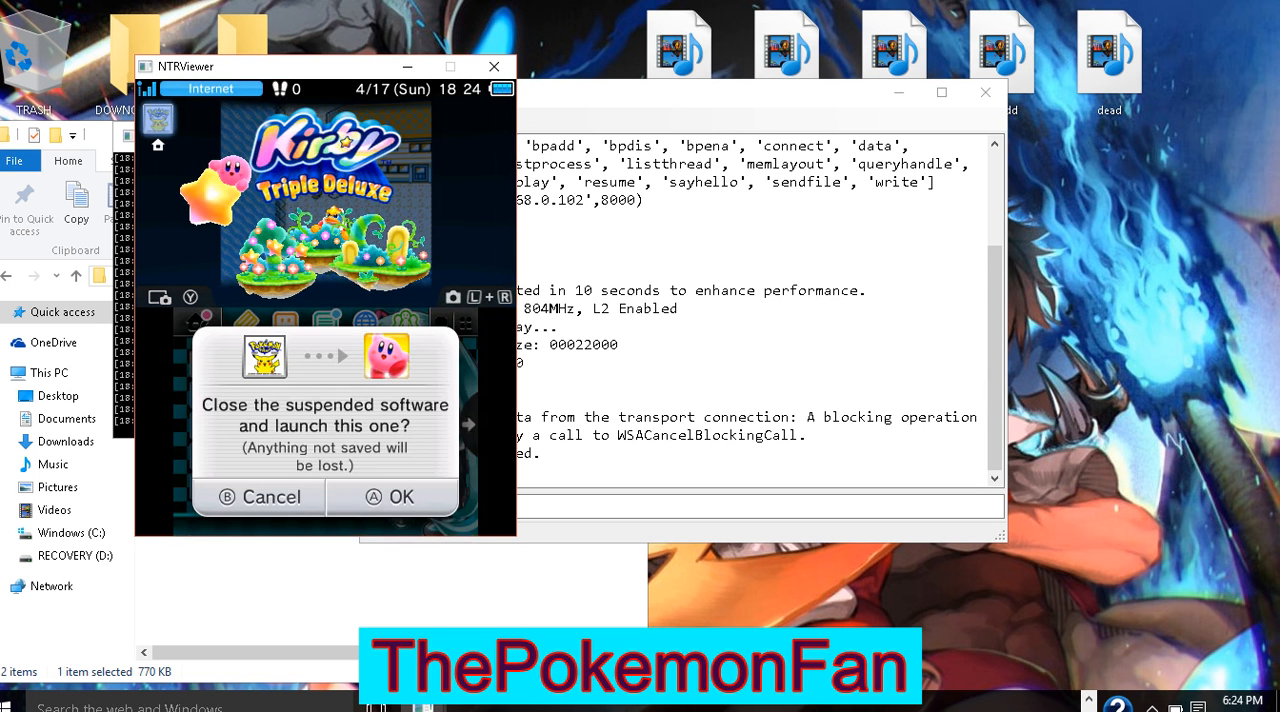
left_click(391, 497)
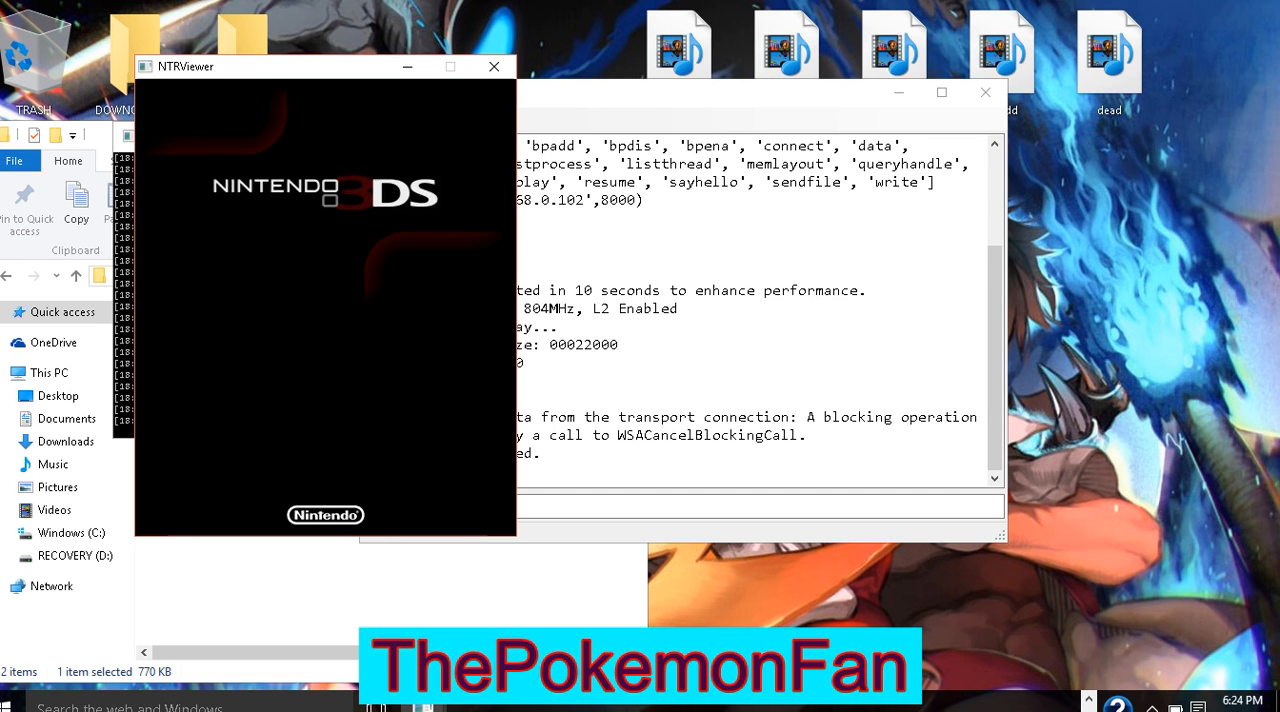